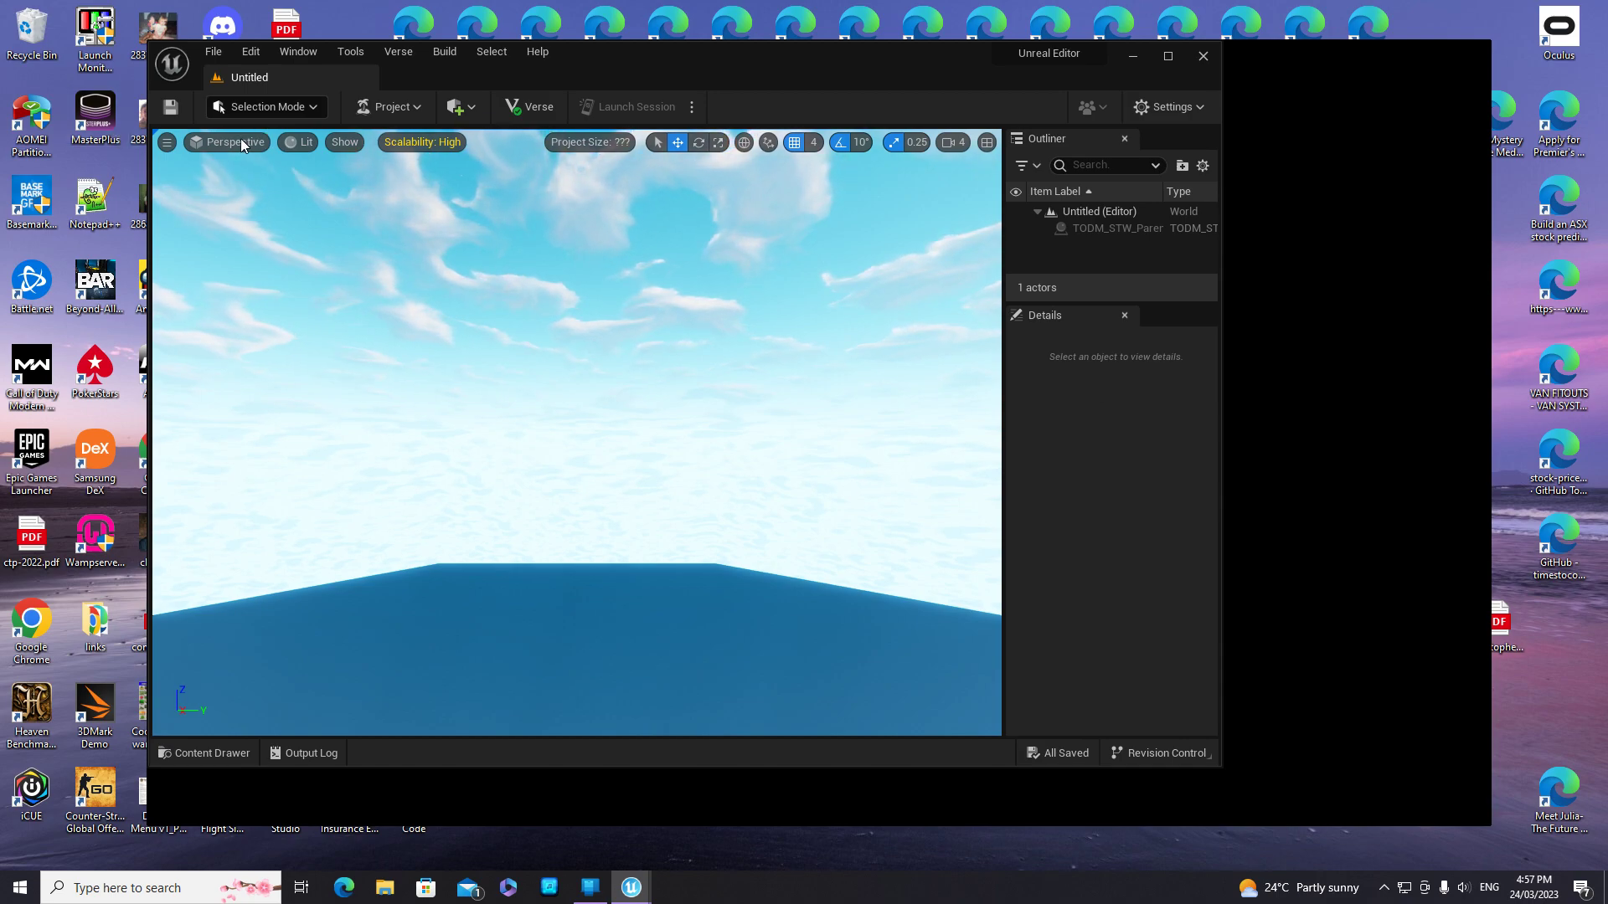
{"action": "mouse_move", "coordinate": [672, 173]}
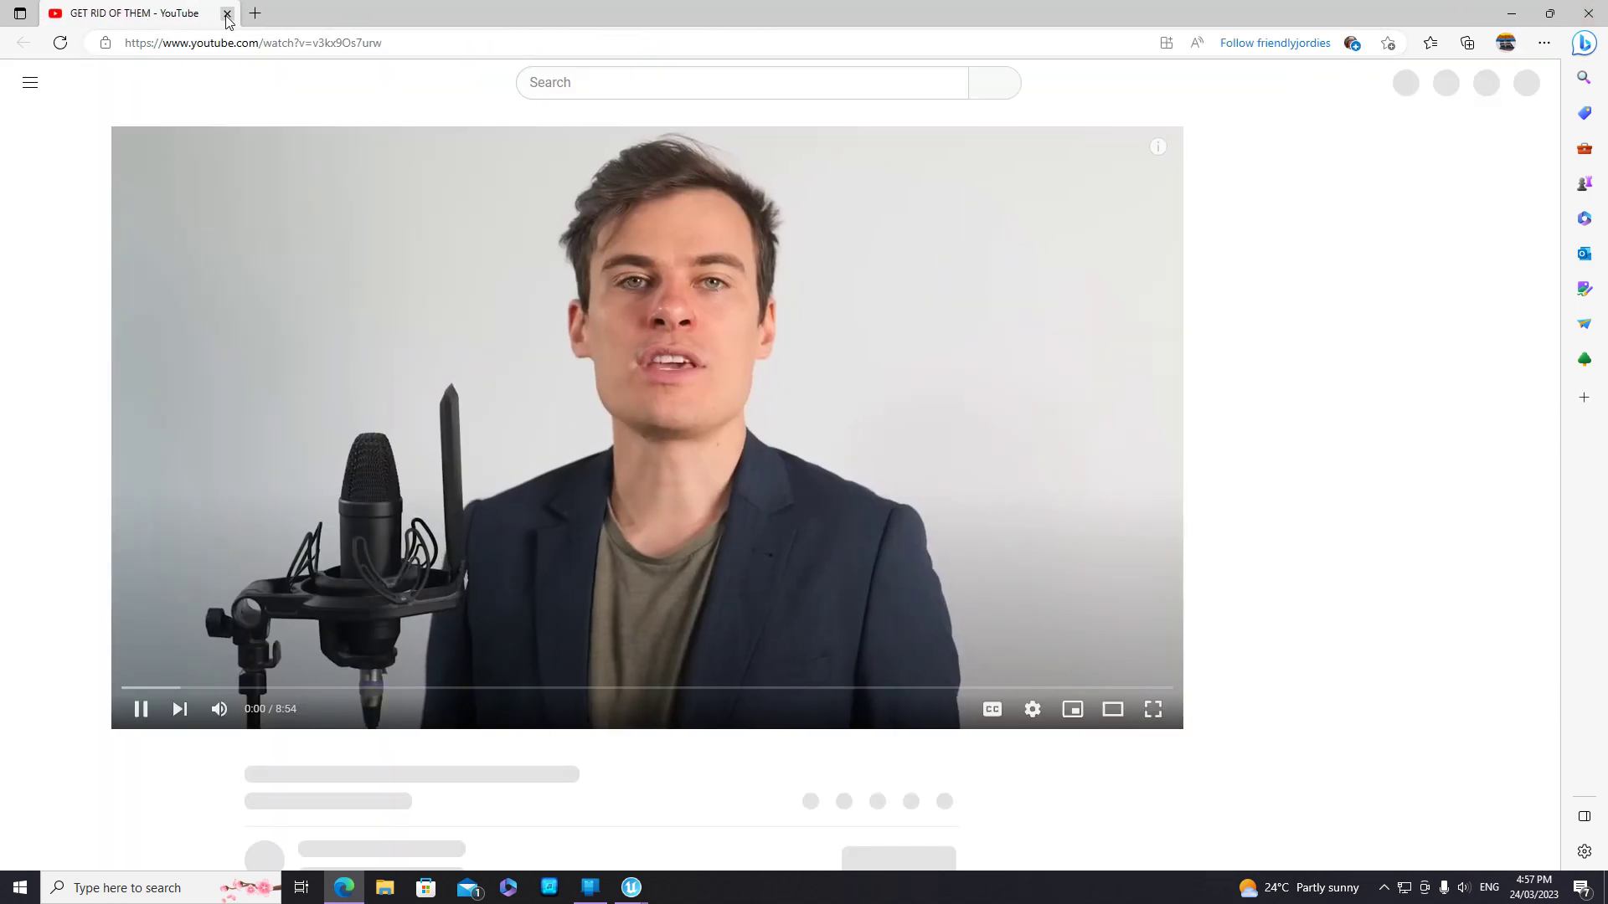
Step: Close the YouTube video and bring up the NVIDIA tray icon's driver menu
{"action": "left_click", "coordinate": [227, 13]}
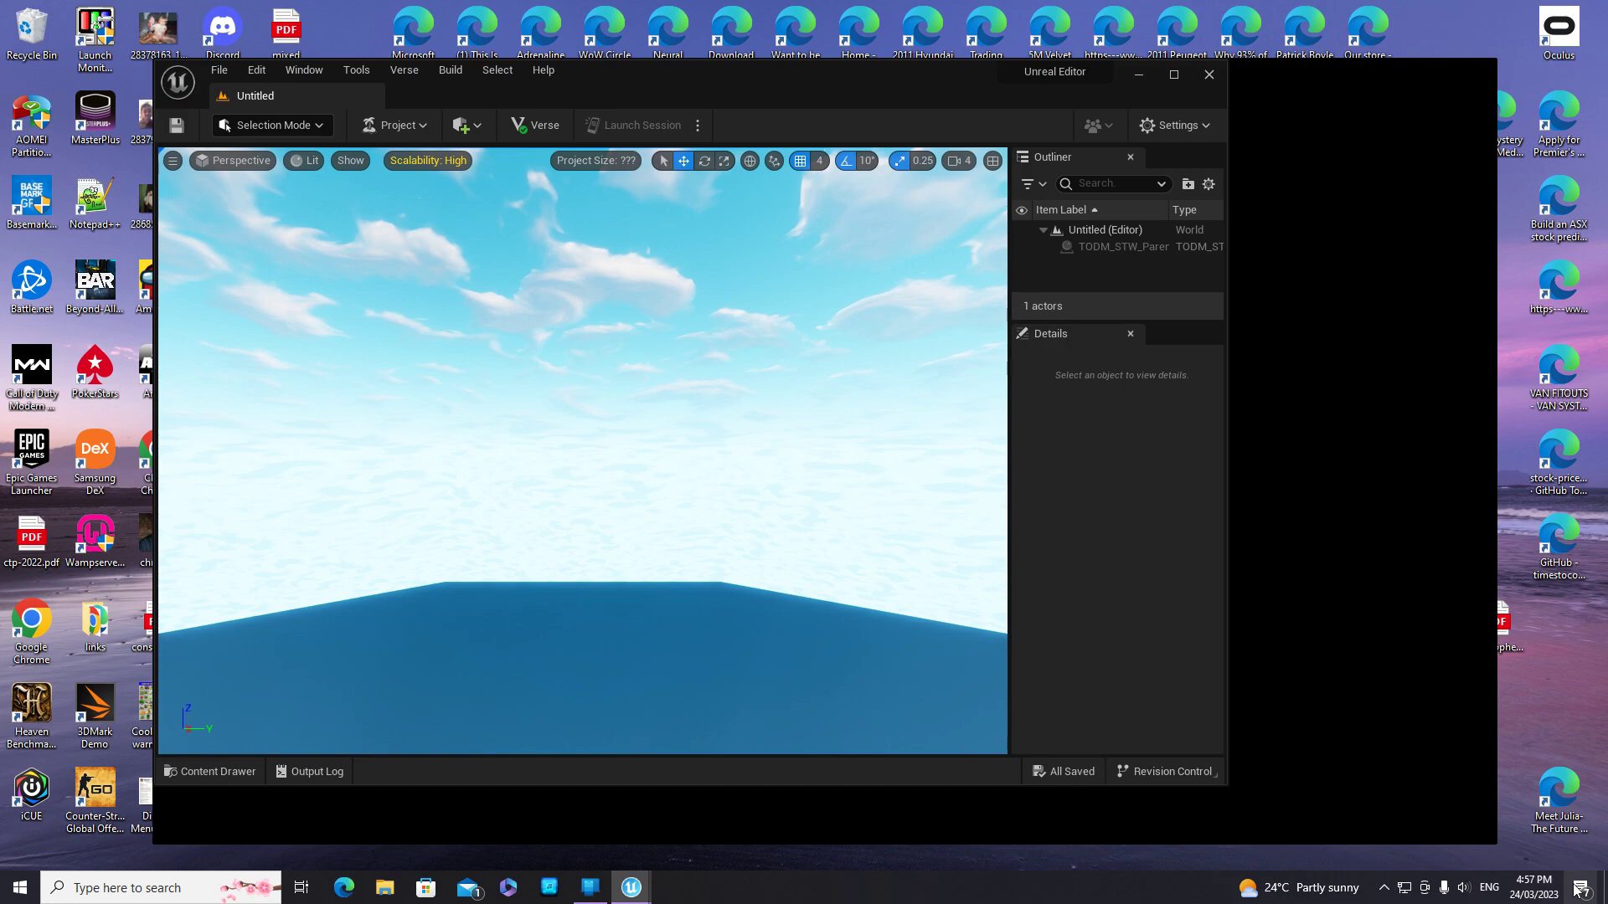
{"action": "left_click", "coordinate": [1384, 887]}
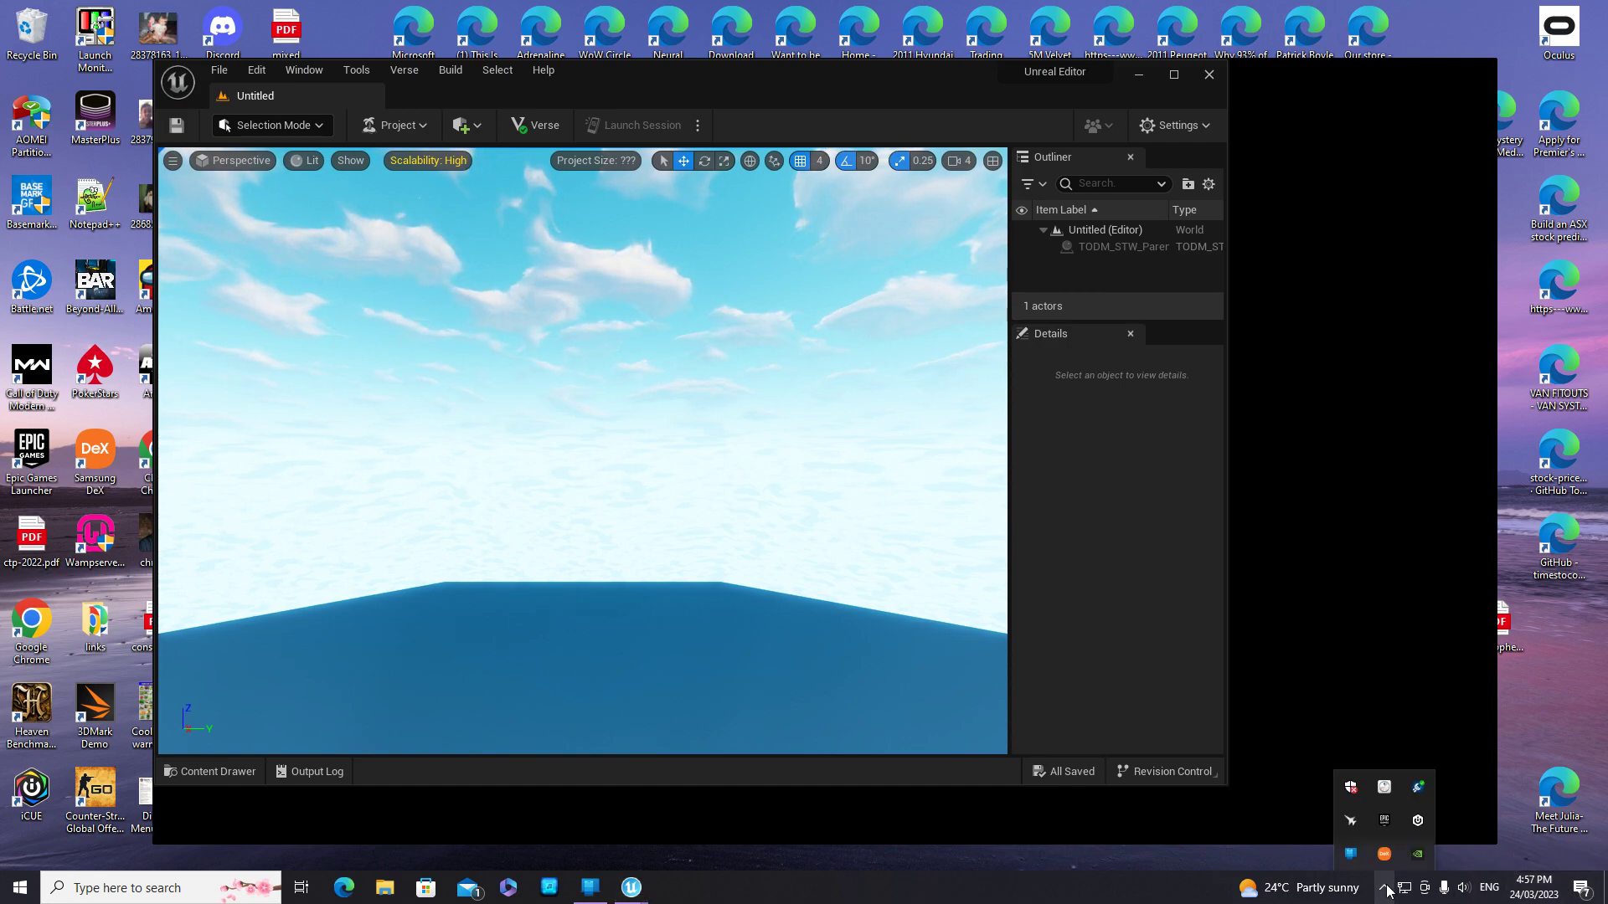
{"action": "mouse_move", "coordinate": [1417, 853]}
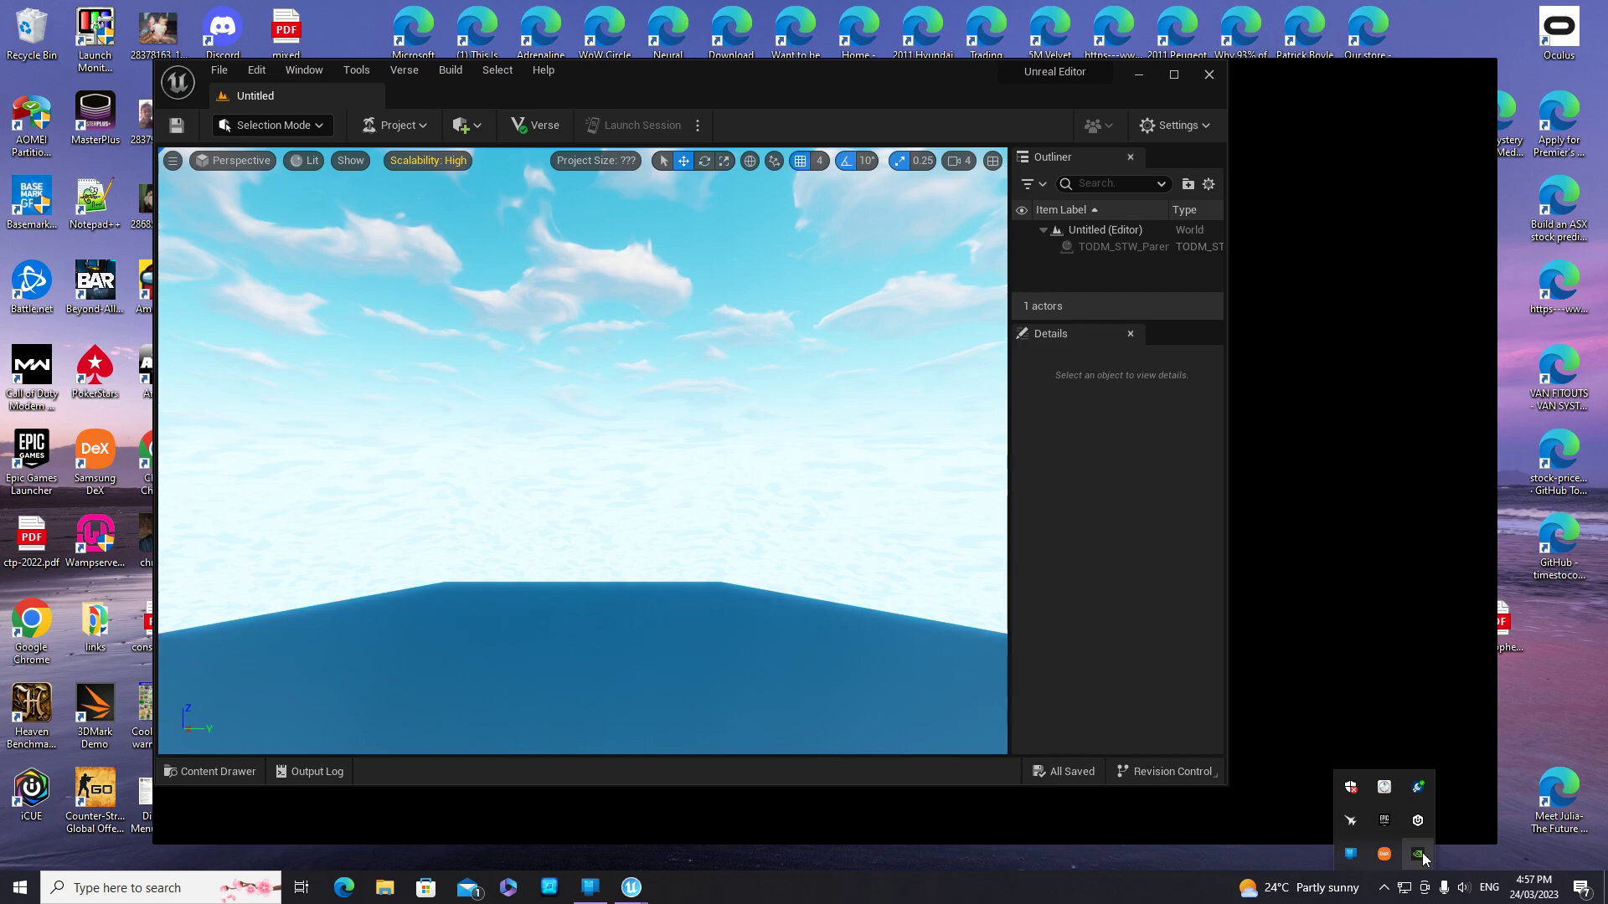
{"action": "right_click", "coordinate": [1417, 853]}
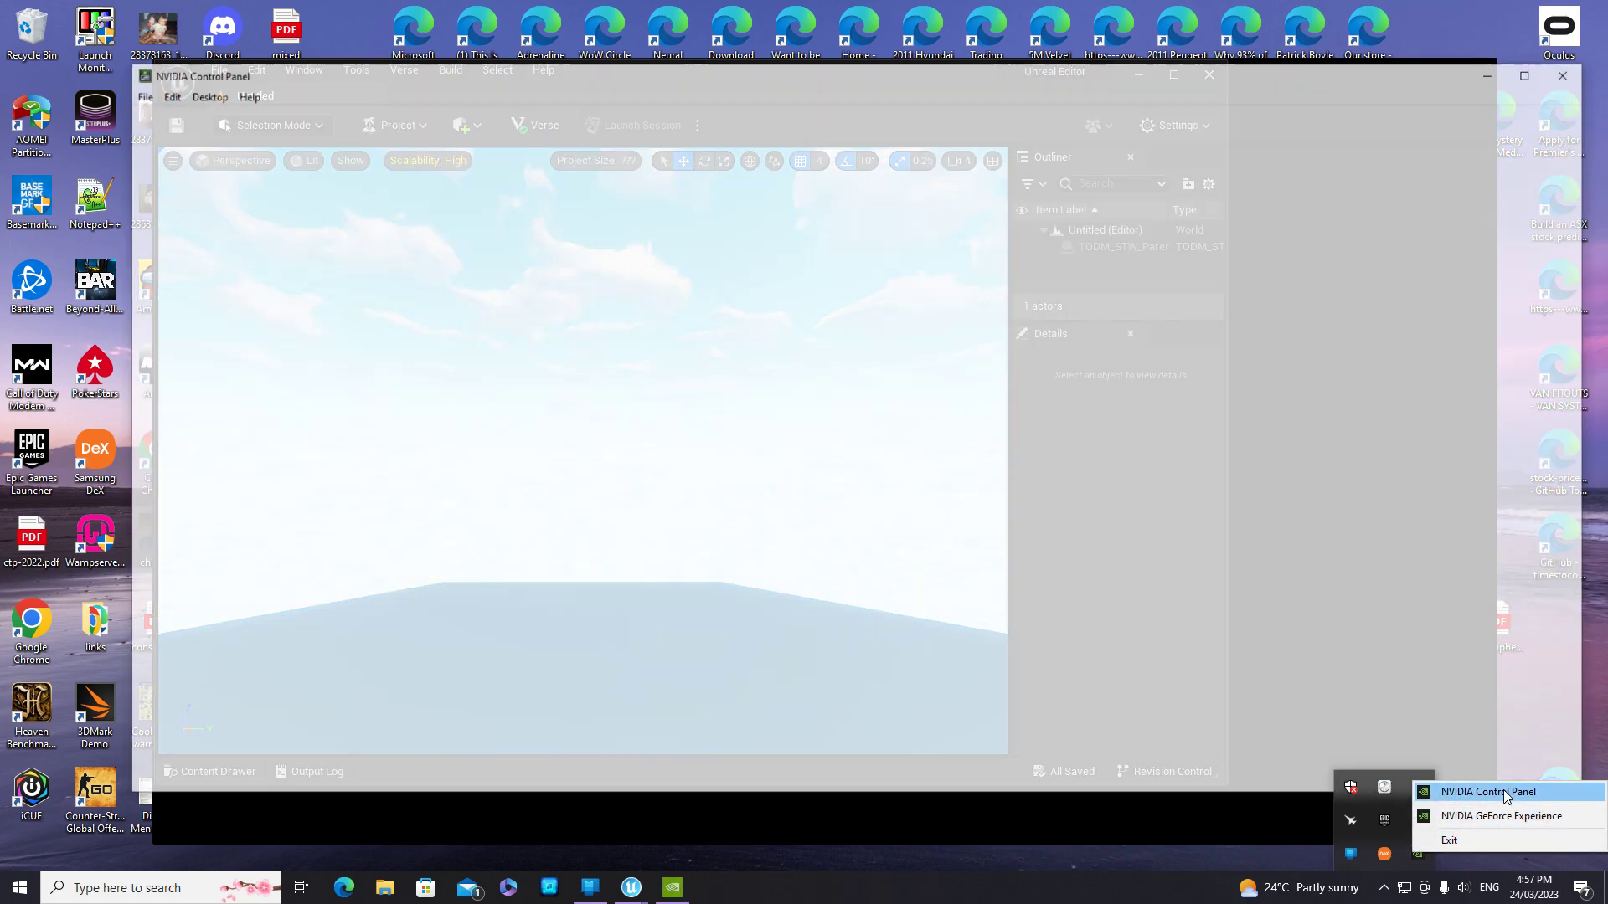
Step: Open NVIDIA Control Panel and turn Multi-Frame Sampled AA (MFAA) off globally
{"action": "left_click", "coordinate": [1487, 792]}
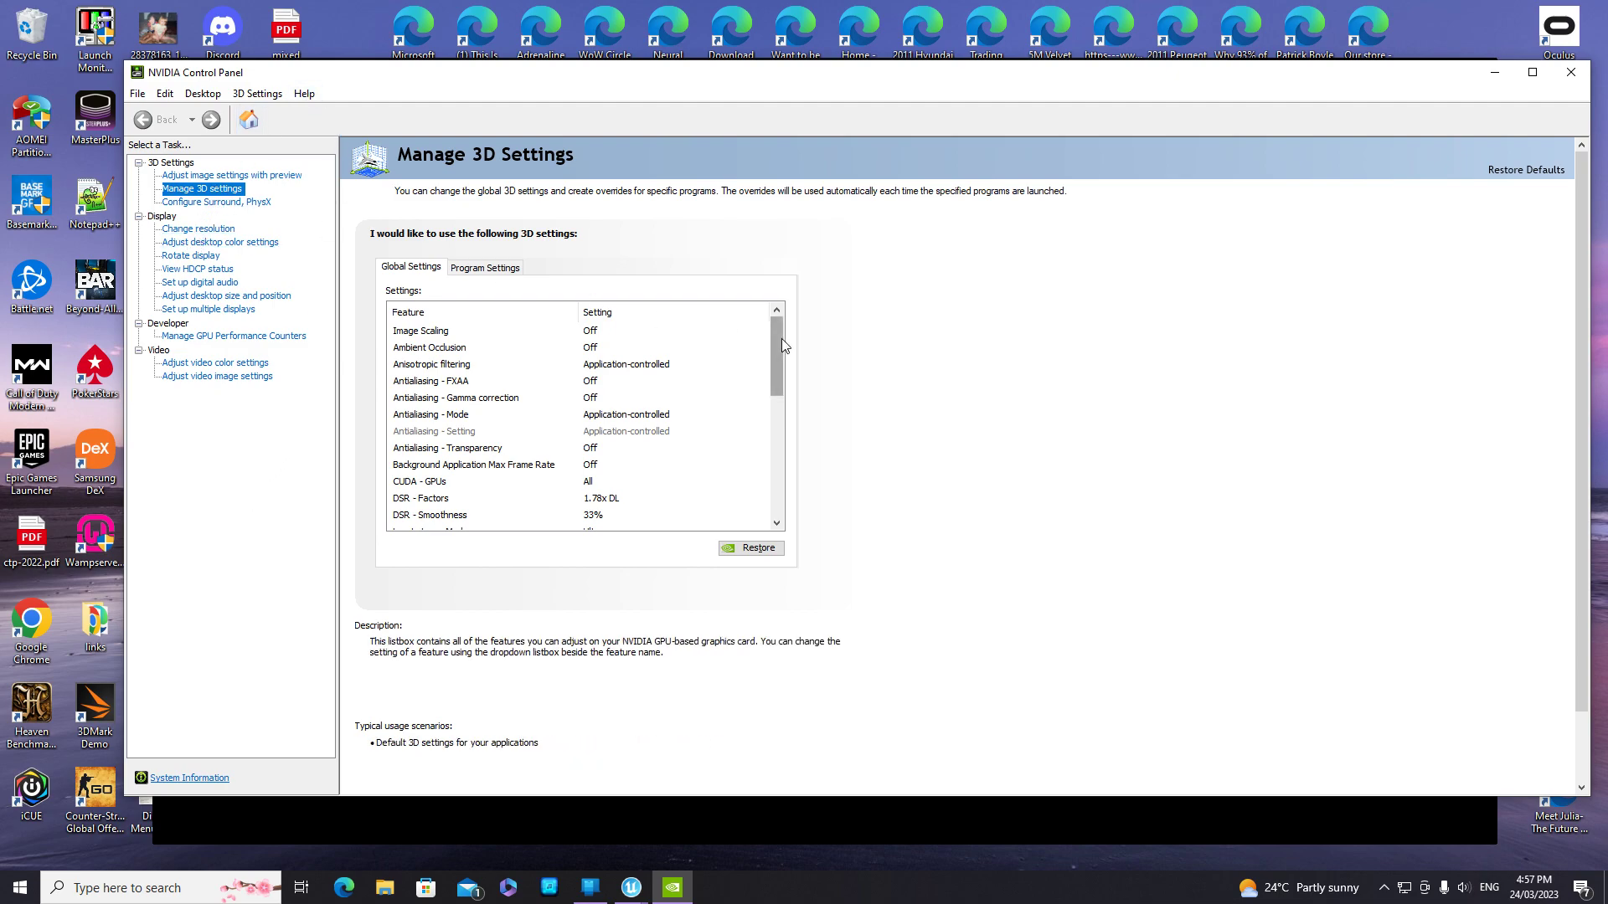
{"action": "scroll", "scroll_direction": "down", "scroll_amount": 3}
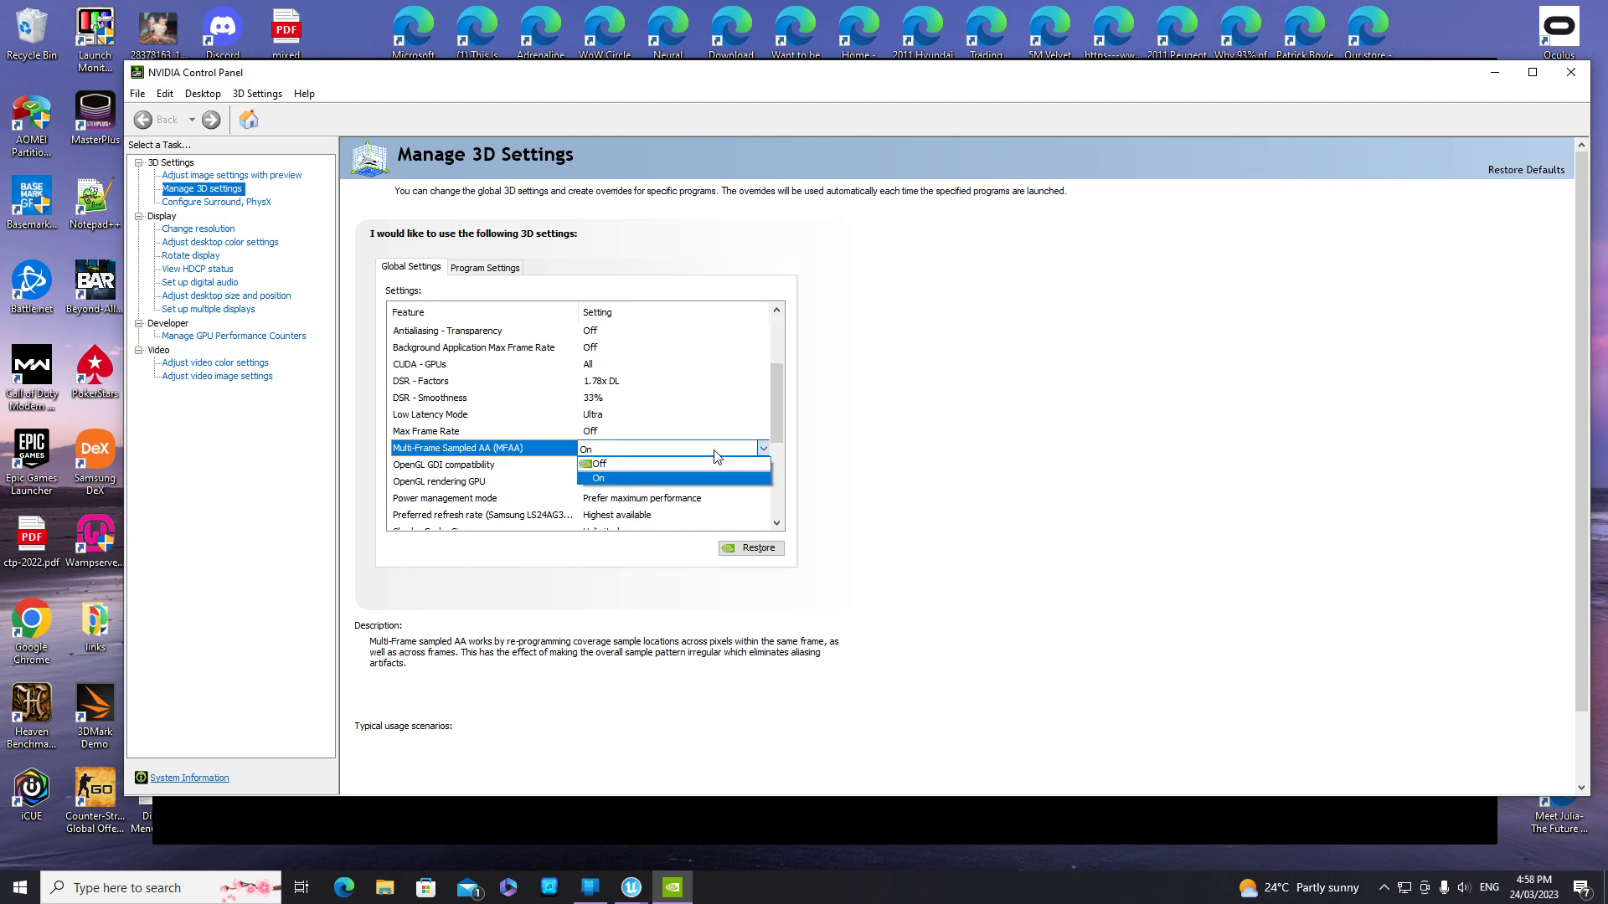
{"action": "left_click", "coordinate": [598, 463]}
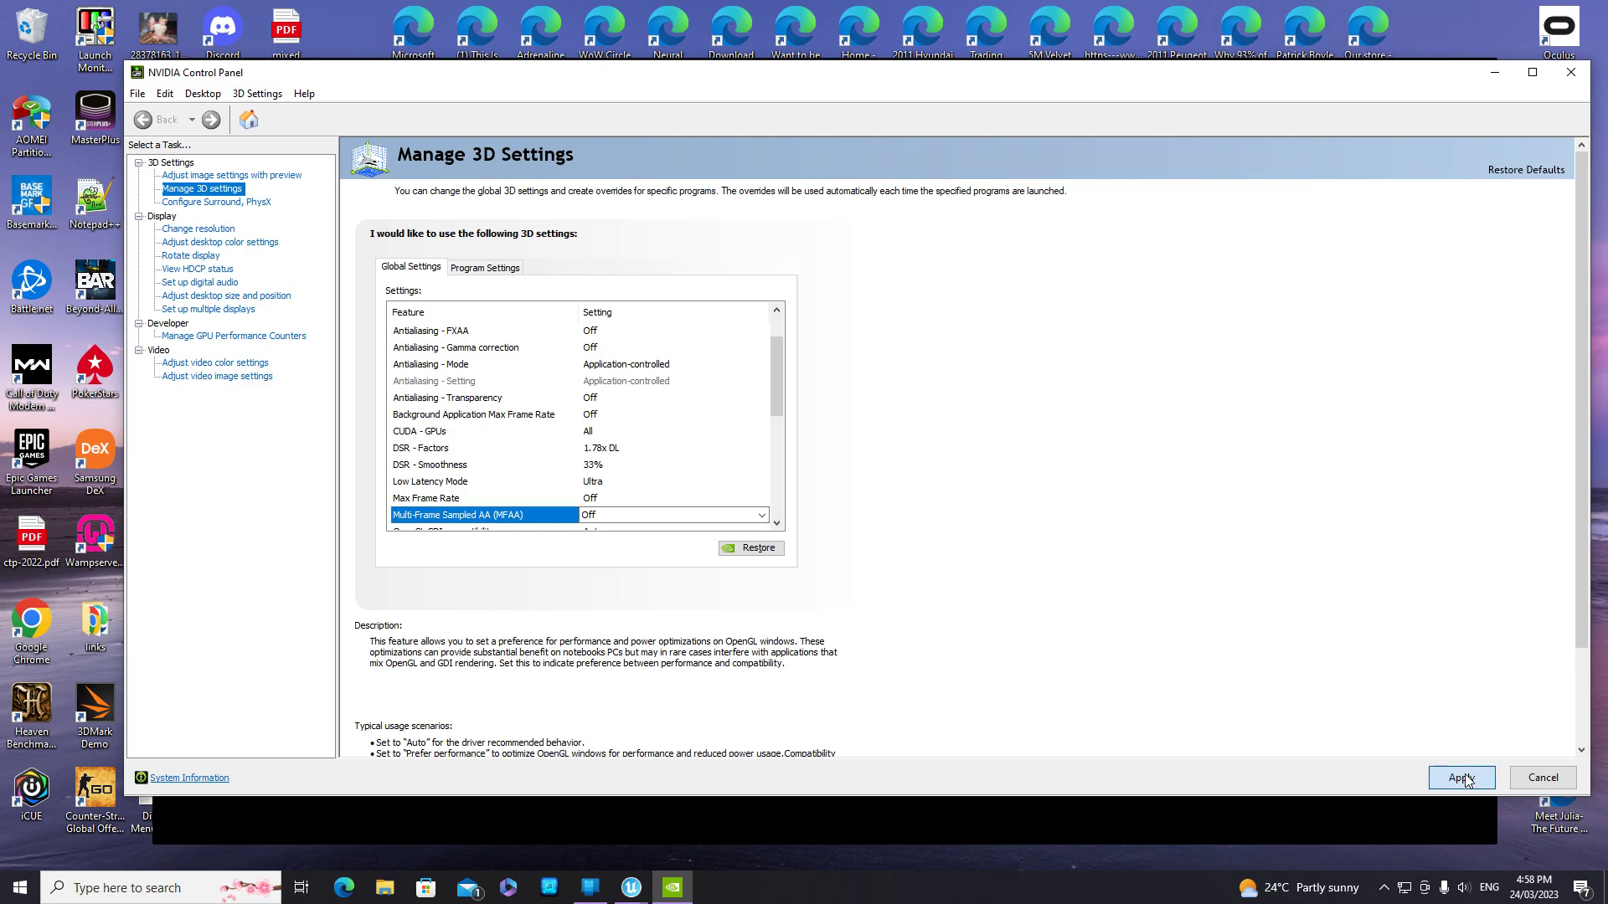
{"action": "scroll", "scroll_direction": "up", "scroll_amount": 3}
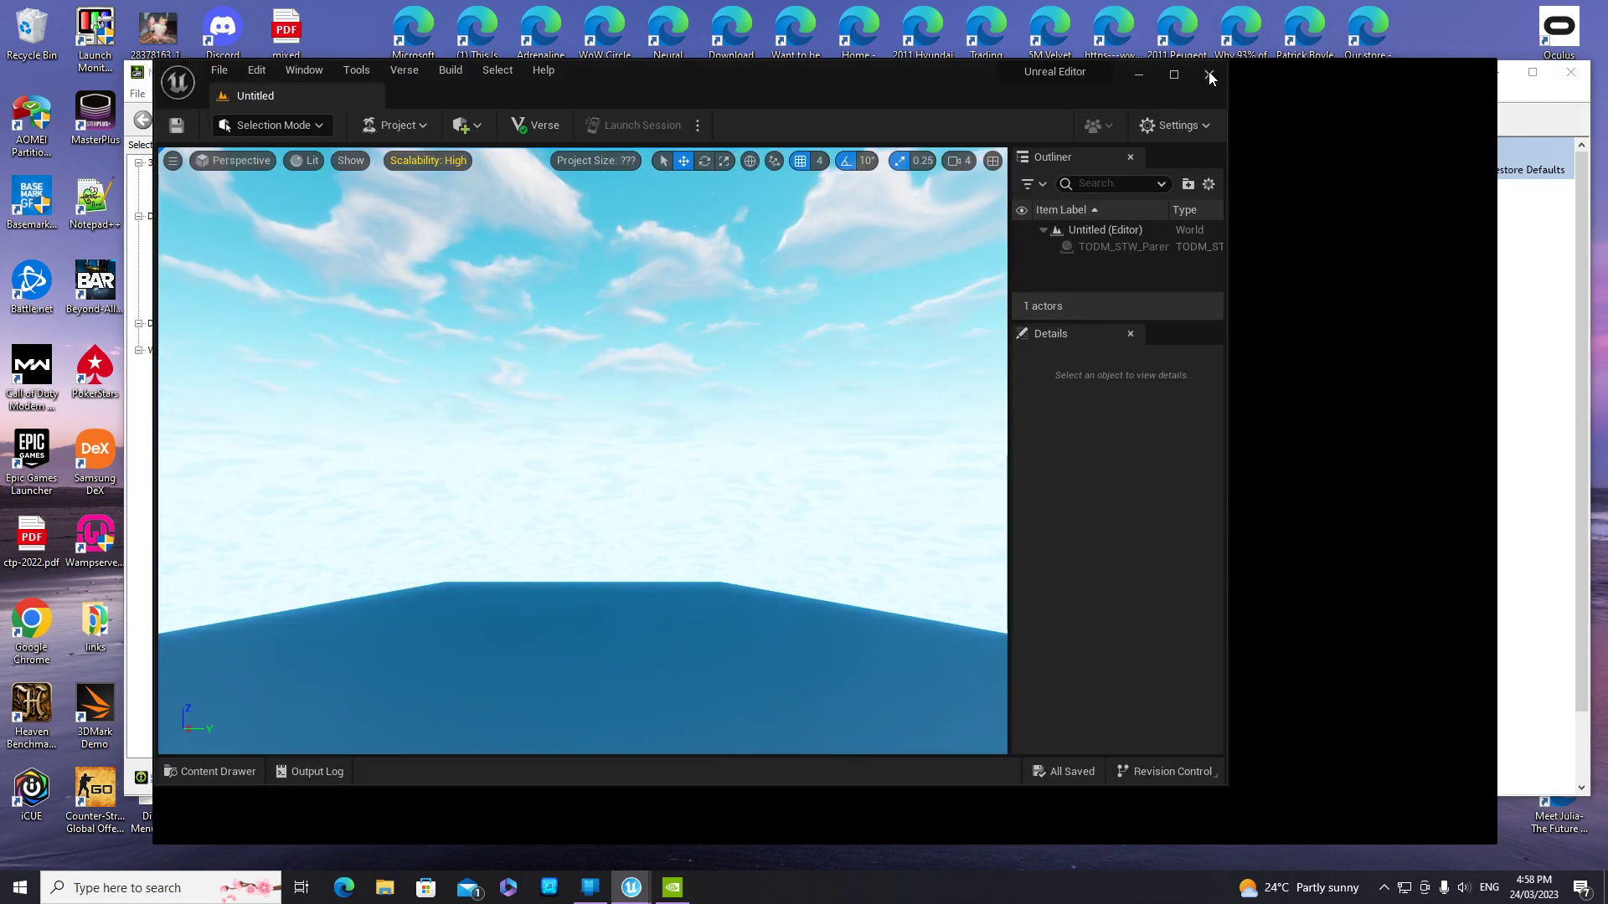
Step: Close the Untitled editor session and Project Browser, confirming the Close Editor prompt
{"action": "right_click", "coordinate": [629, 887]}
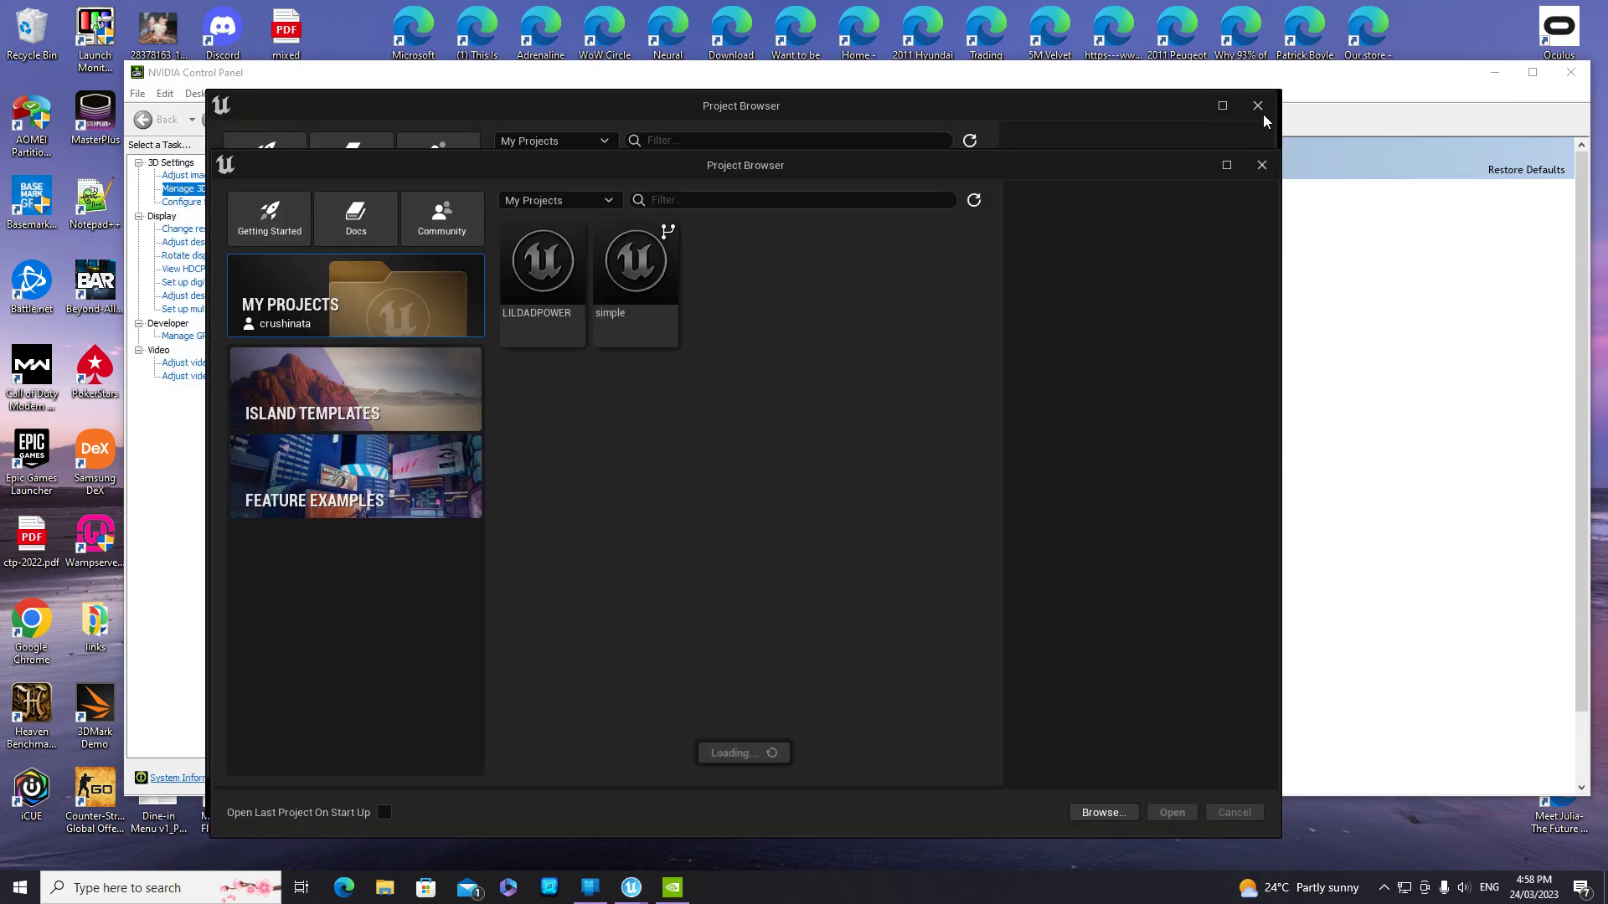
{"action": "right_click", "coordinate": [629, 888]}
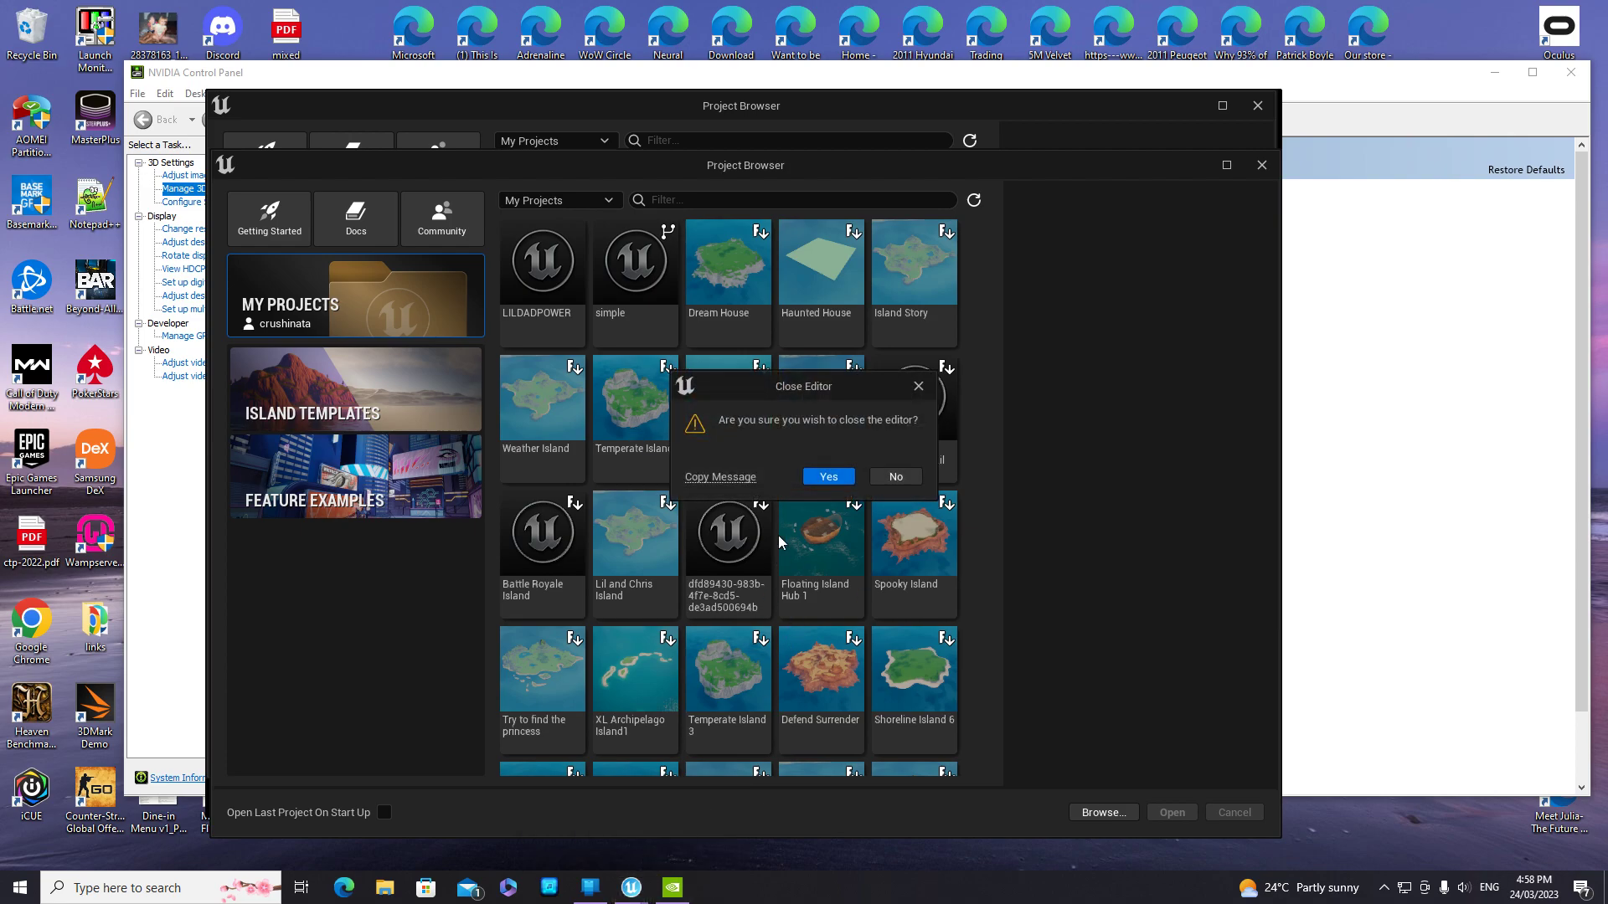
{"action": "left_click", "coordinate": [827, 476]}
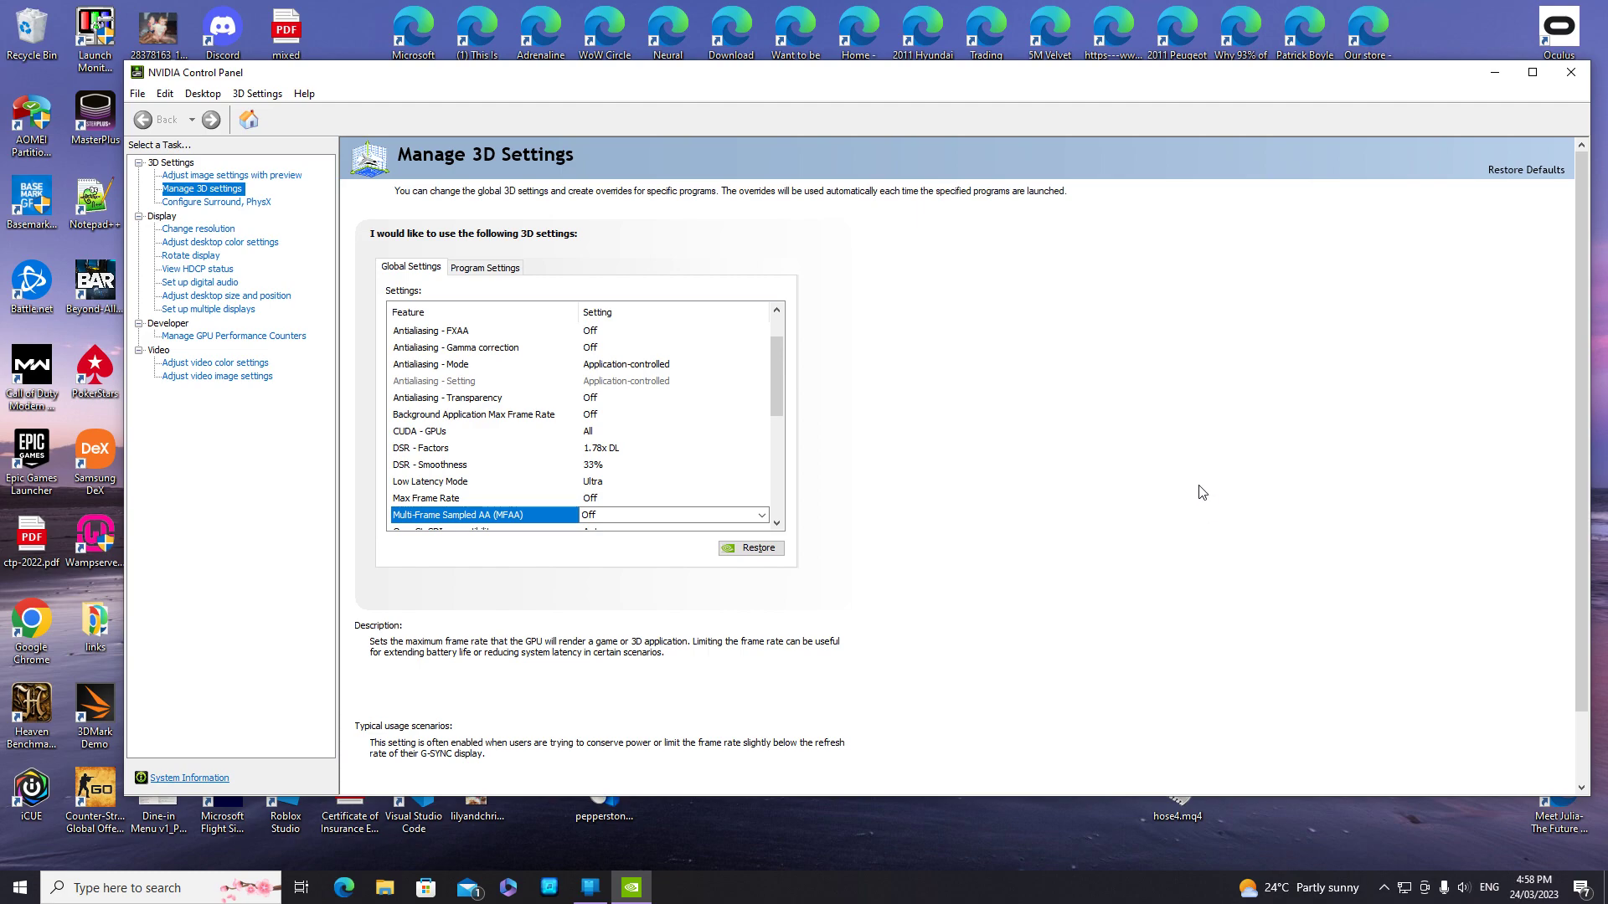
{"action": "mouse_move", "coordinate": [1020, 219]}
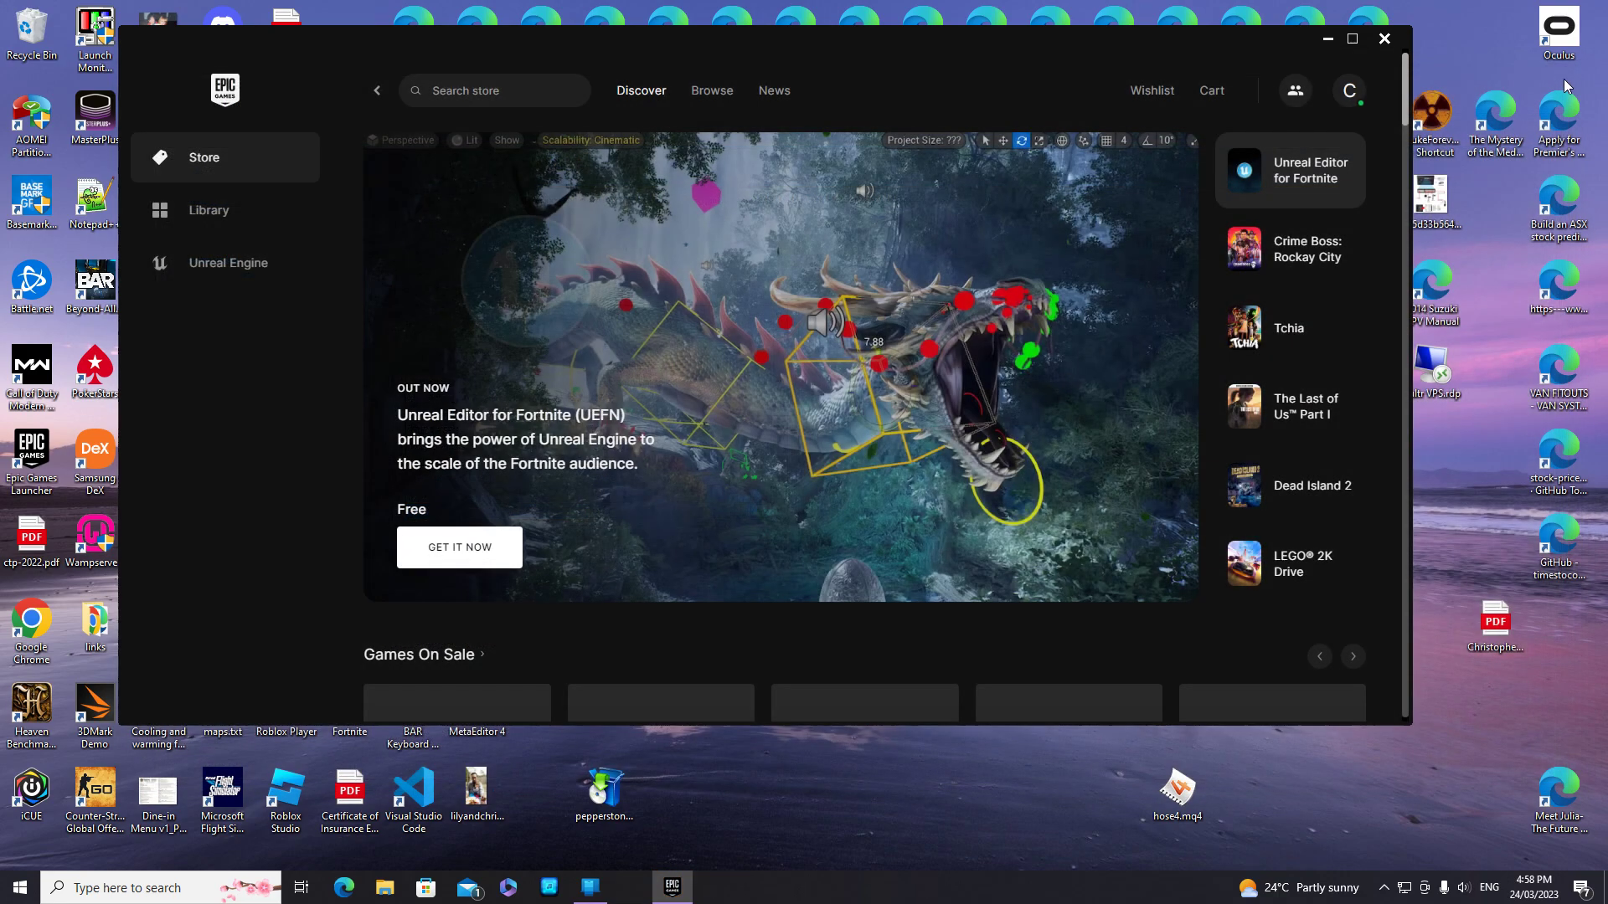
Step: Launch Unreal Editor for Fortnite from the Epic Games Launcher Library
{"action": "left_click", "coordinate": [209, 209]}
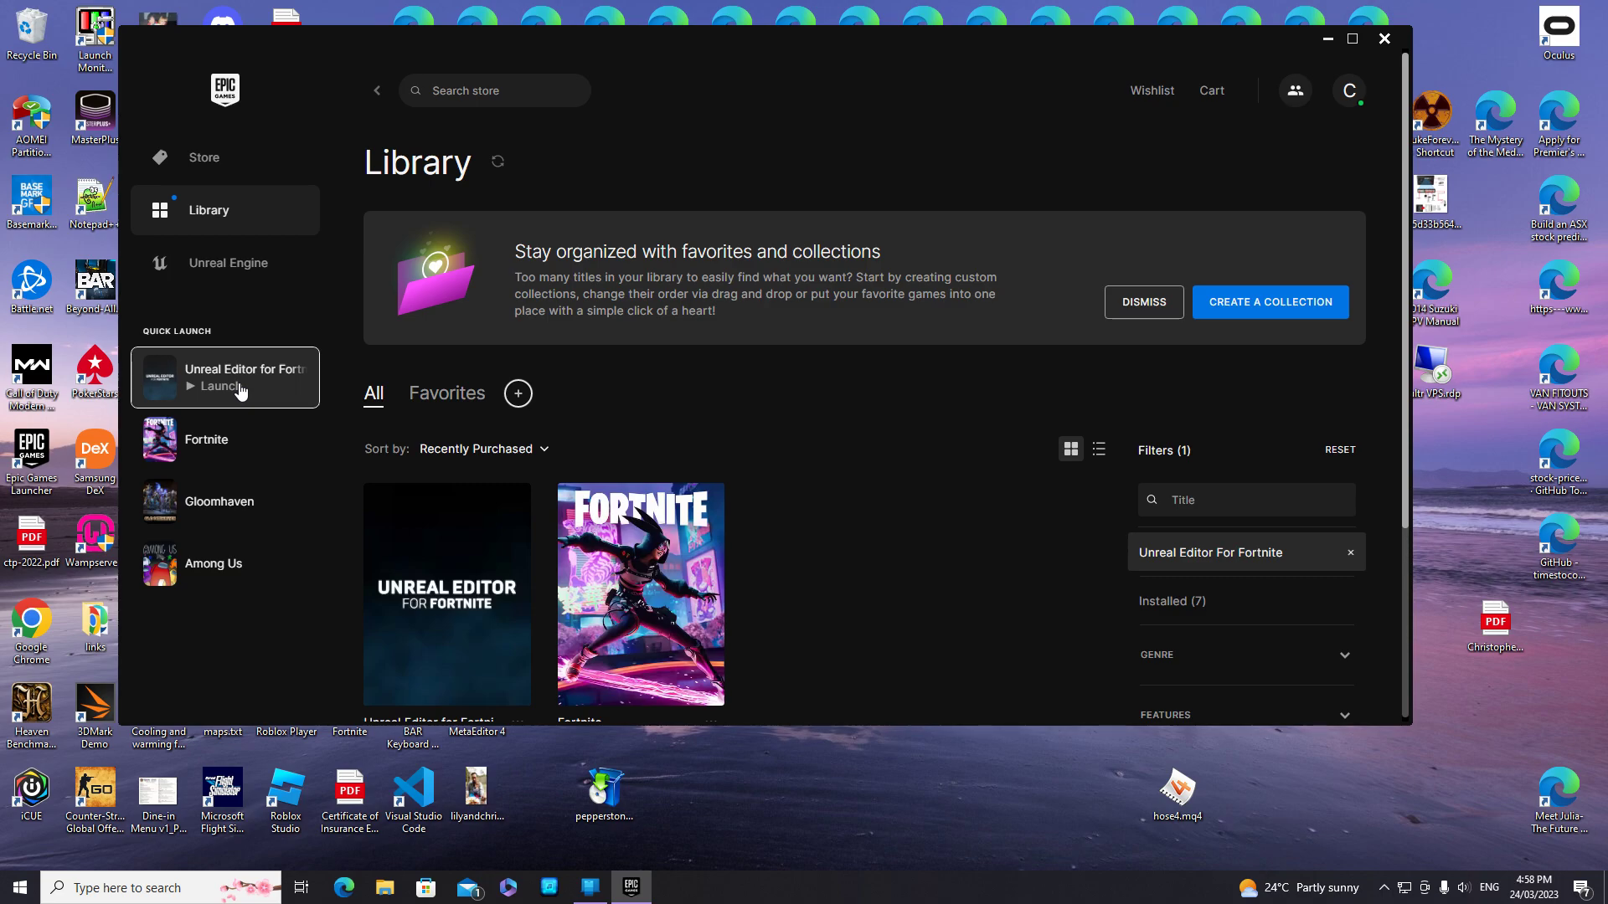
{"action": "left_click", "coordinate": [224, 376]}
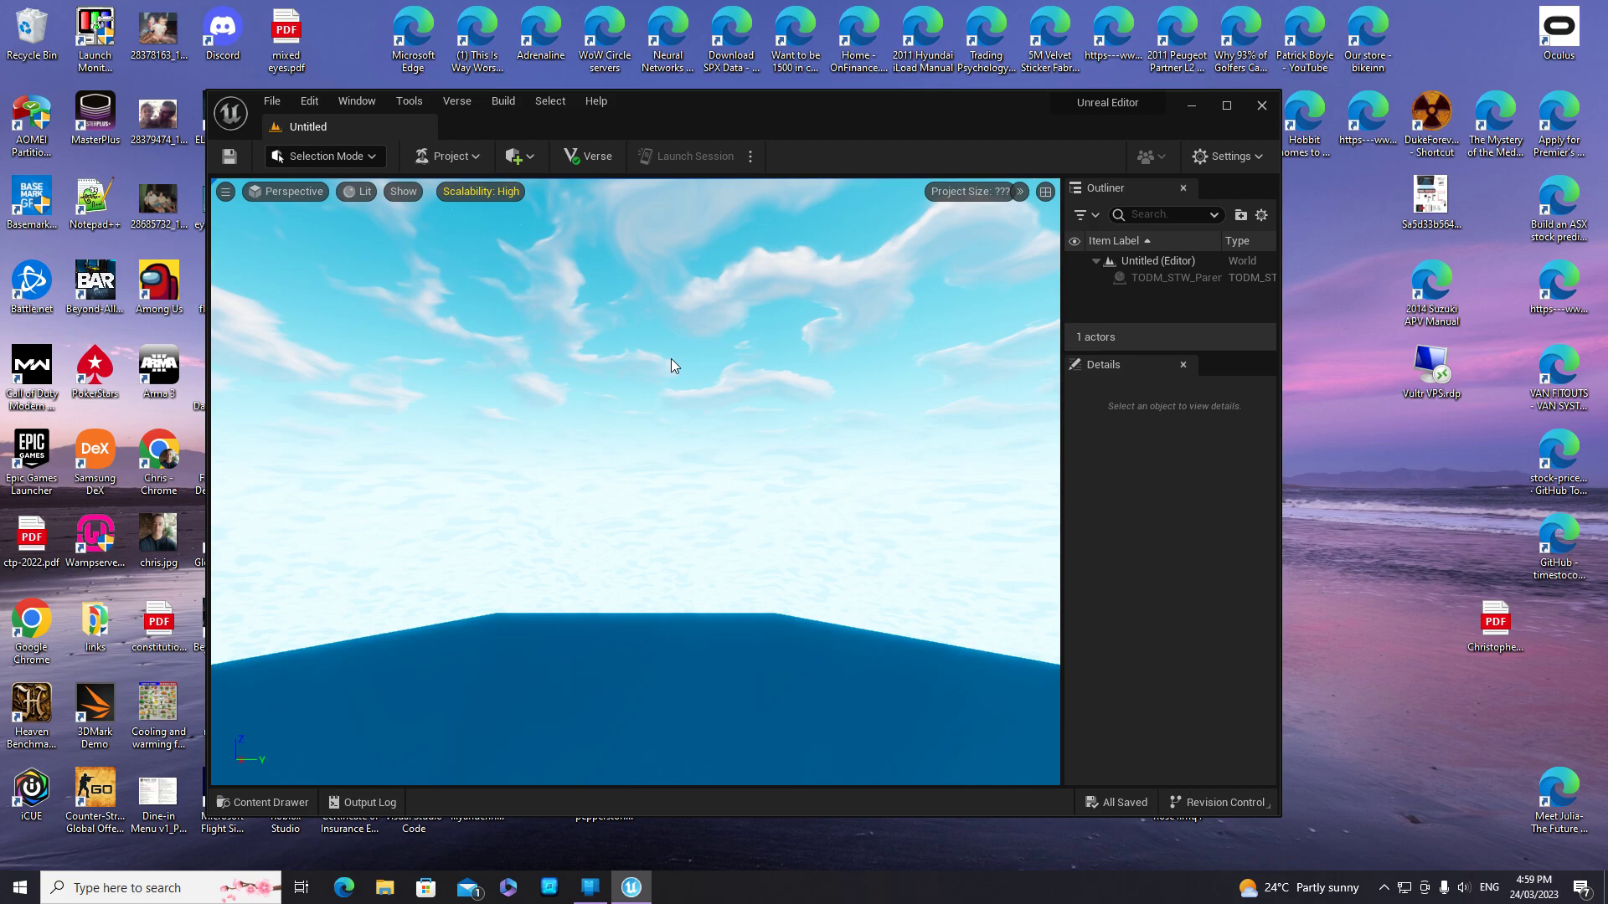
{"action": "mouse_move", "coordinate": [1136, 110]}
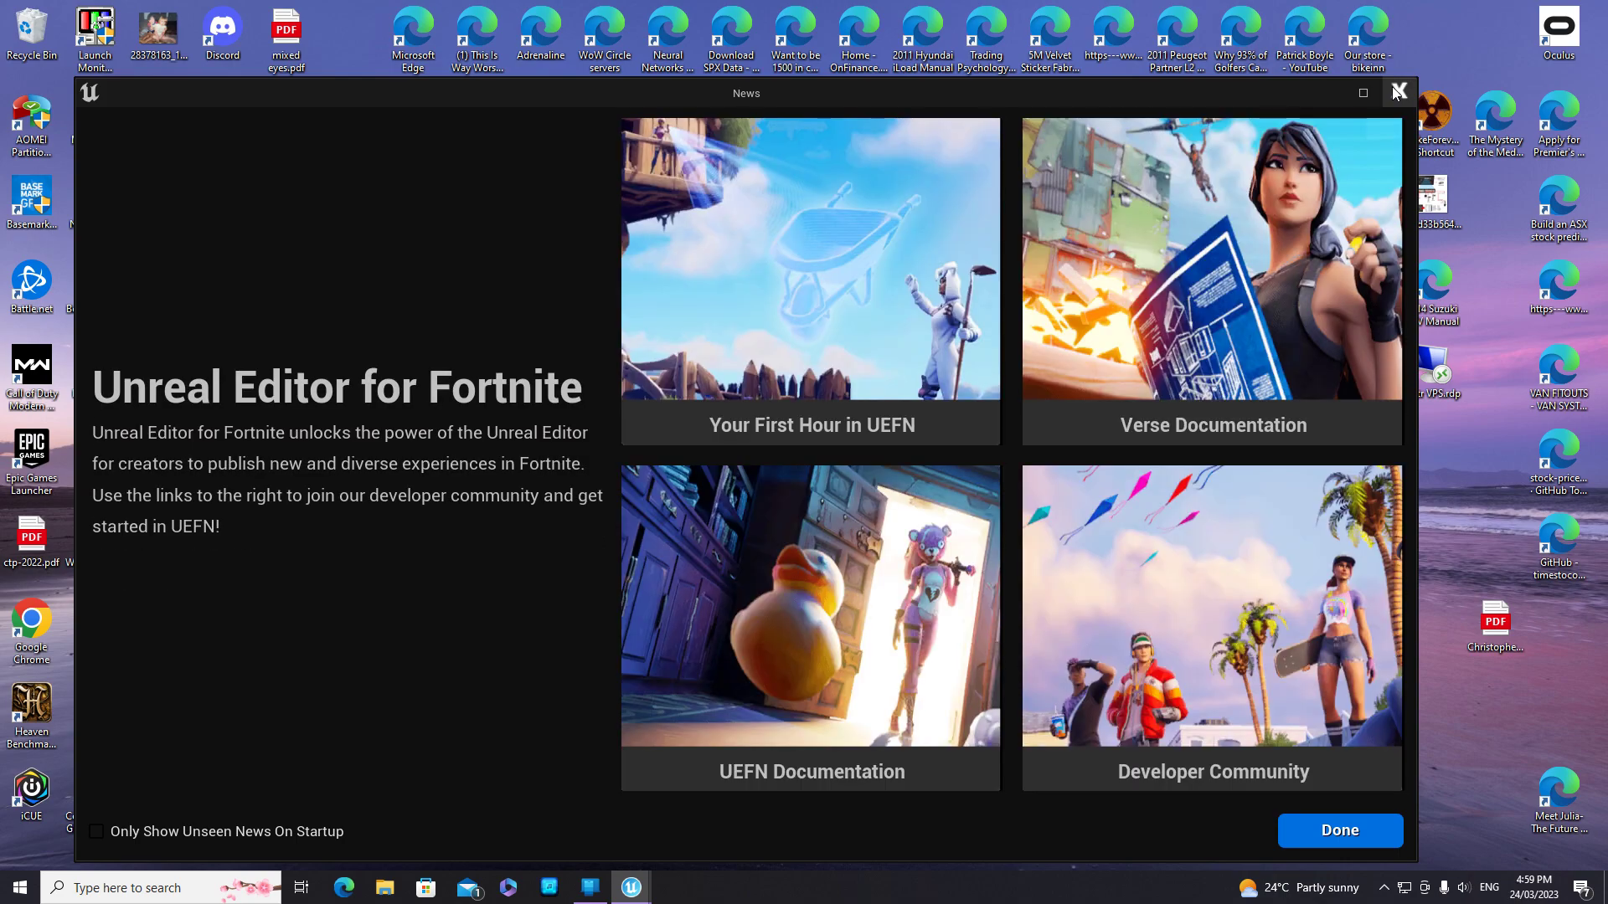
Step: Dismiss the news window and open the LILDADPOWER project from My Projects
{"action": "left_click", "coordinate": [1338, 830]}
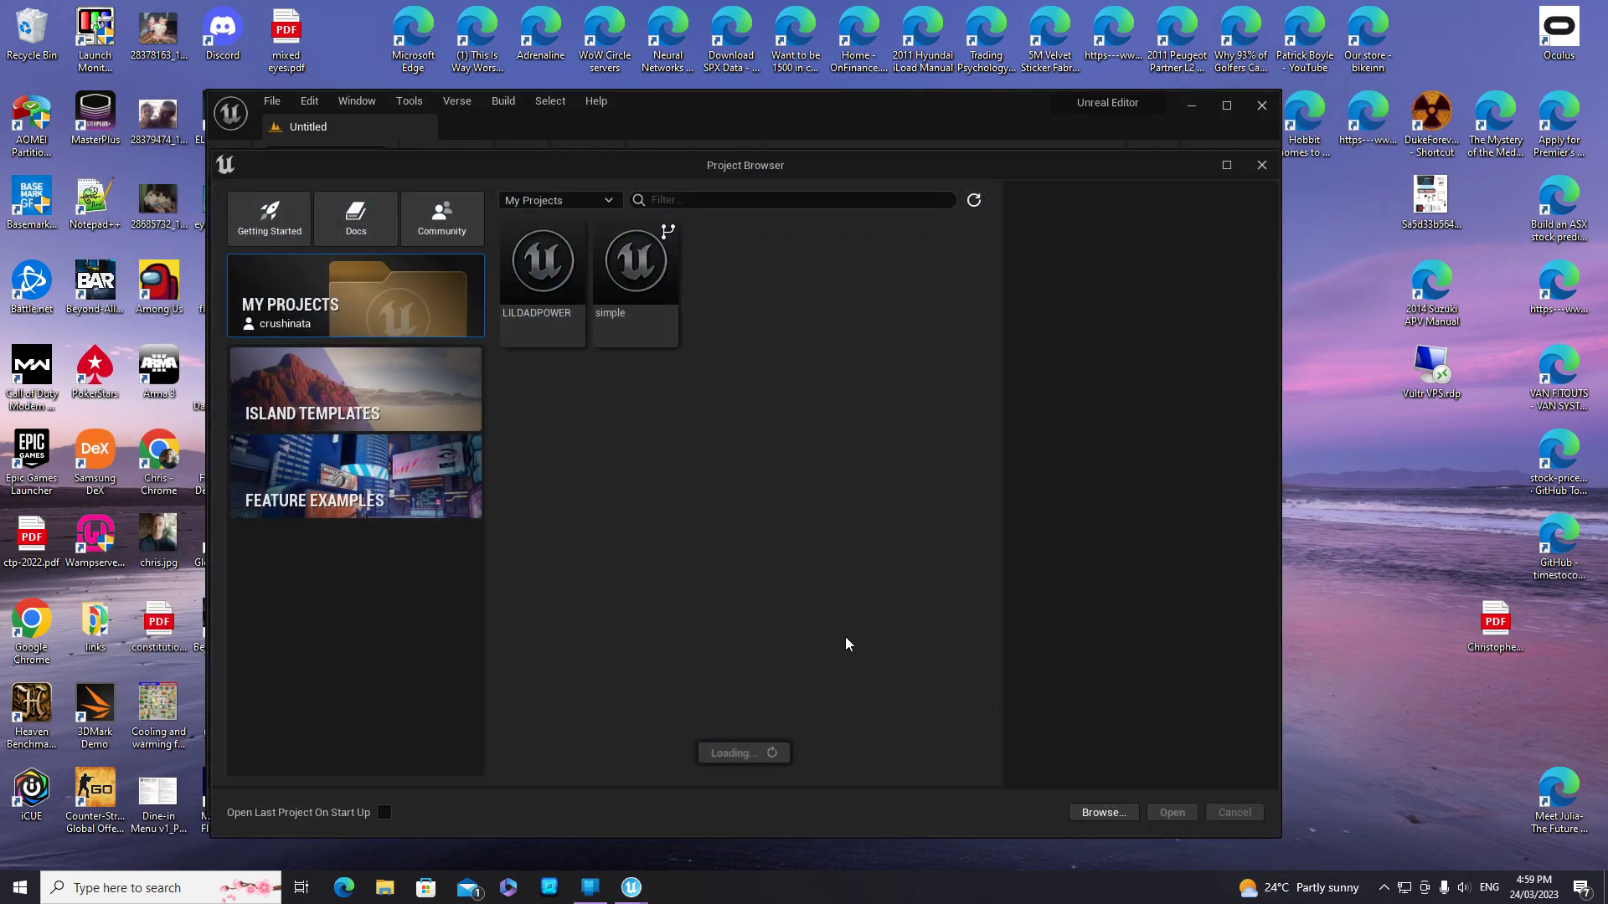
{"action": "left_click", "coordinate": [540, 259]}
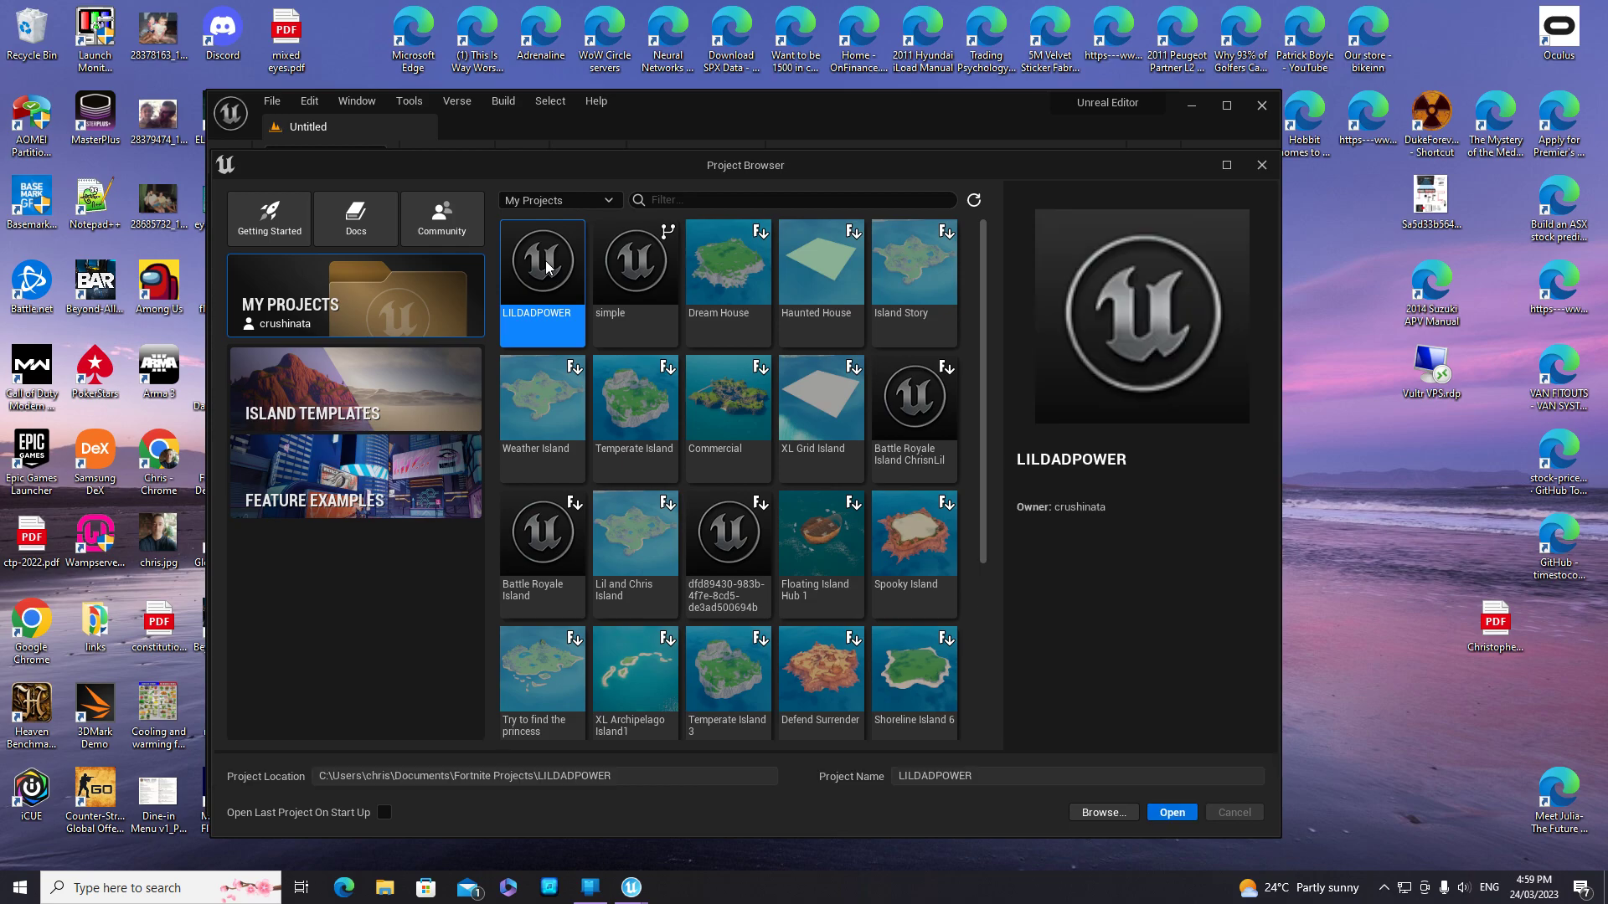
{"action": "left_click", "coordinate": [1170, 812]}
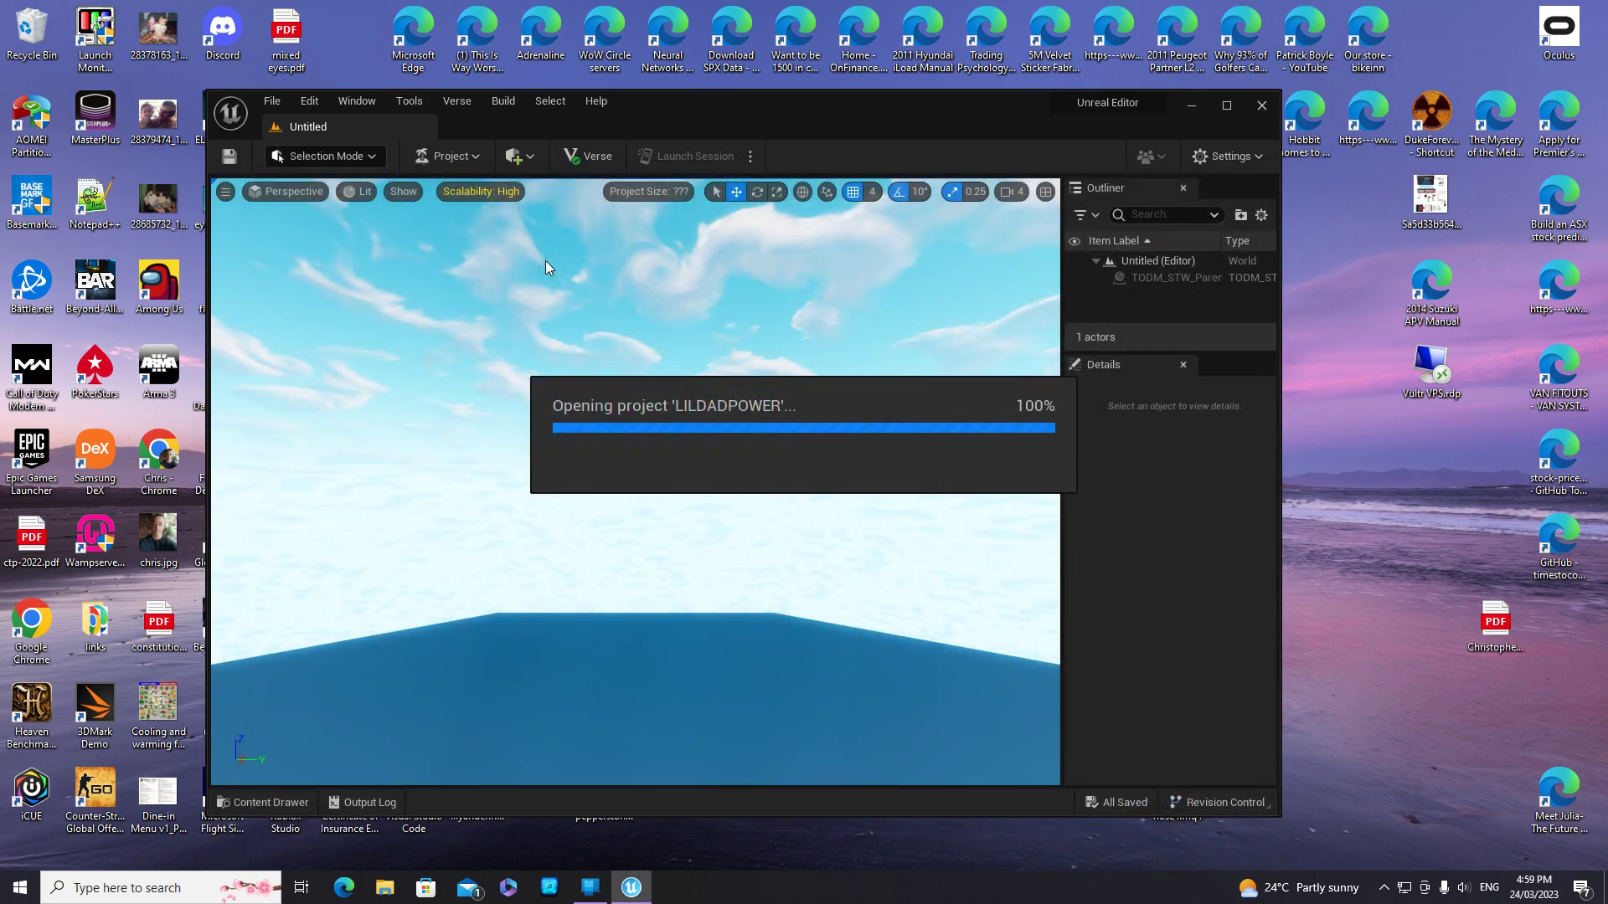